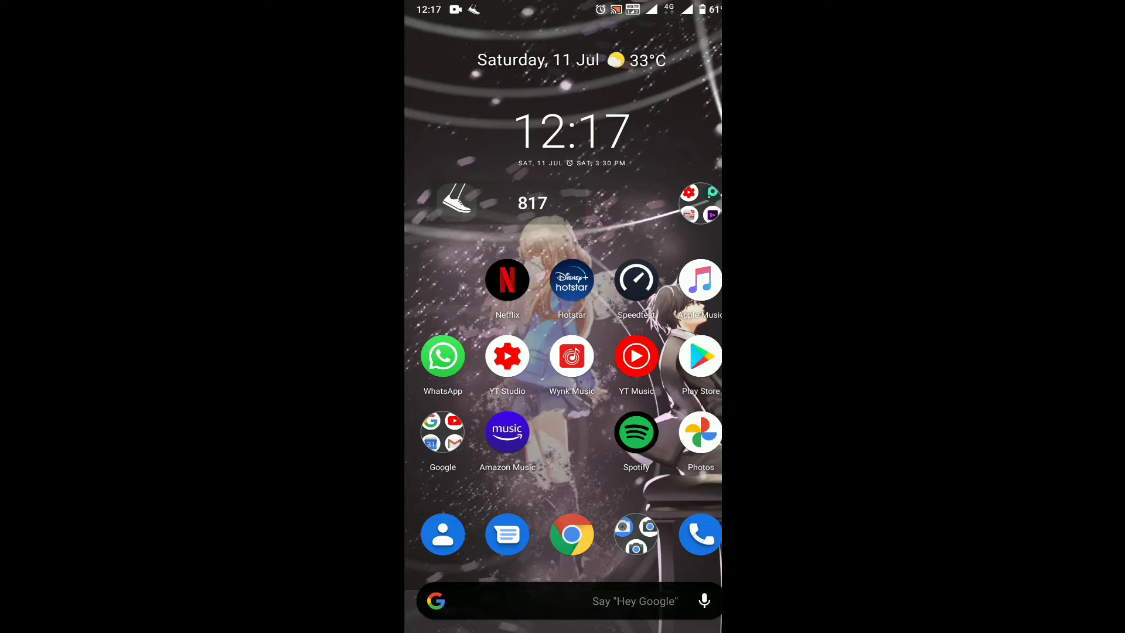
Step: Launch Speedtest by Ookla from the home screen icon
left_click(635, 279)
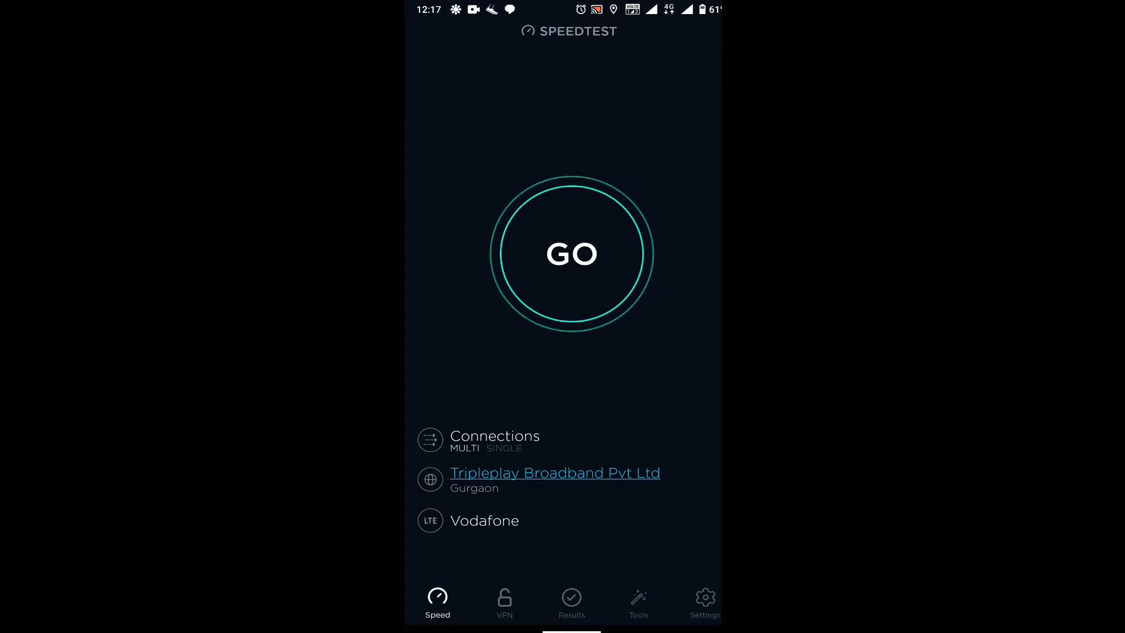
Step: Run a Vodafone LTE test with GO, getting 18.9 Mbps down, 2.05 Mbps up, 18 ms ping
left_click(571, 253)
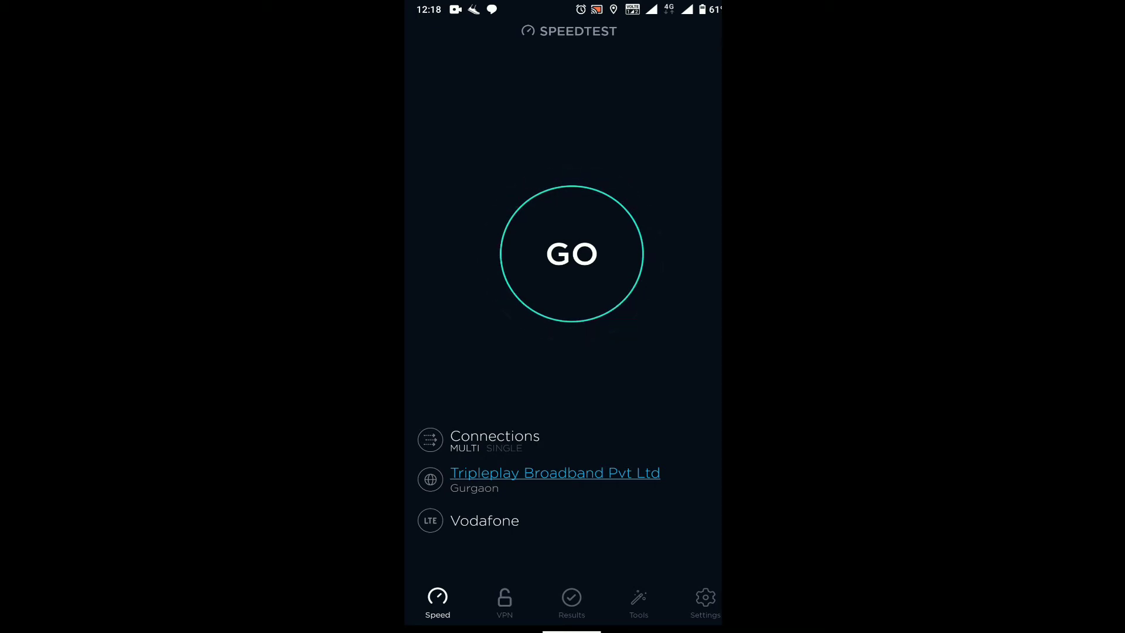
left_click(571, 254)
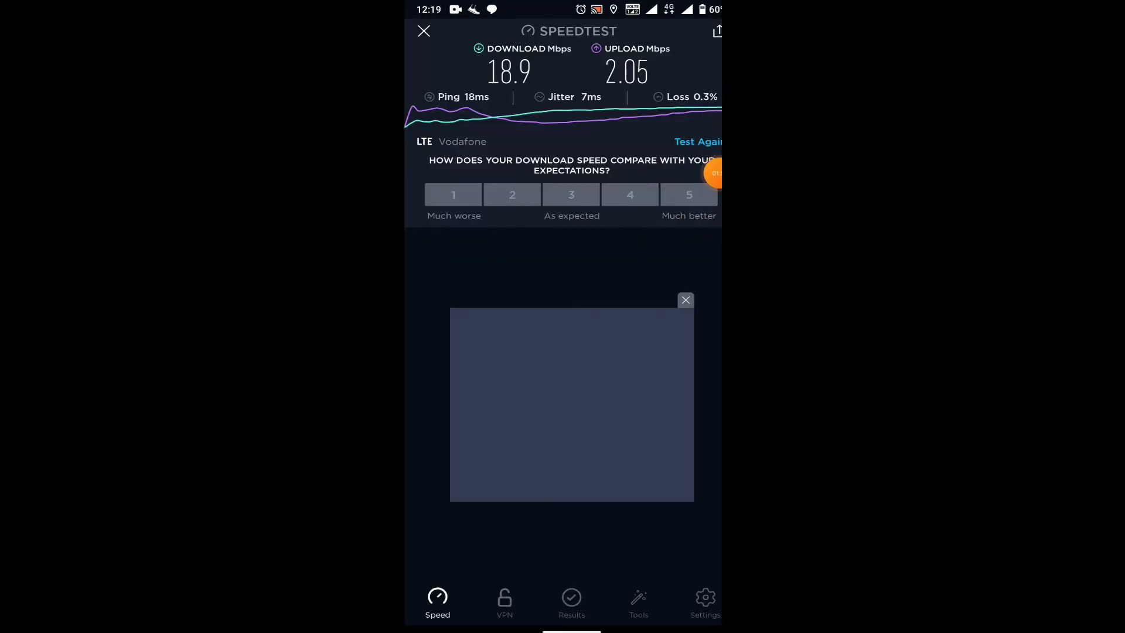
Step: Close the results and switch to the My Vodafone account overview showing ₹999.00 spend
left_click(696, 142)
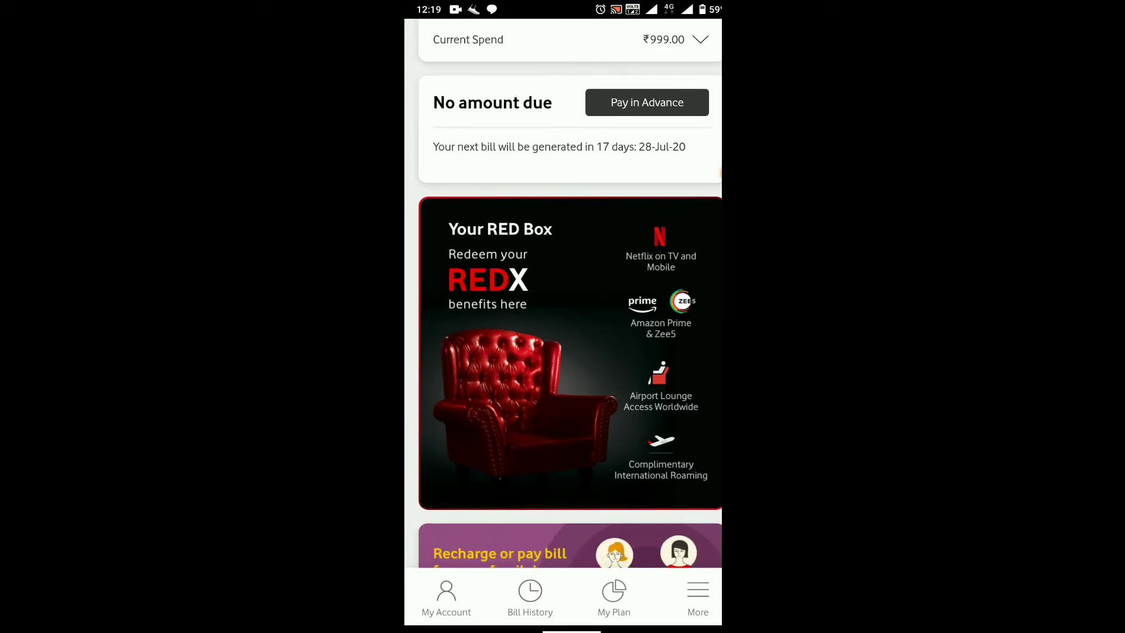
Step: Reach the All Plans page listing the active REDX ₹999/month plan
scroll("down", 3)
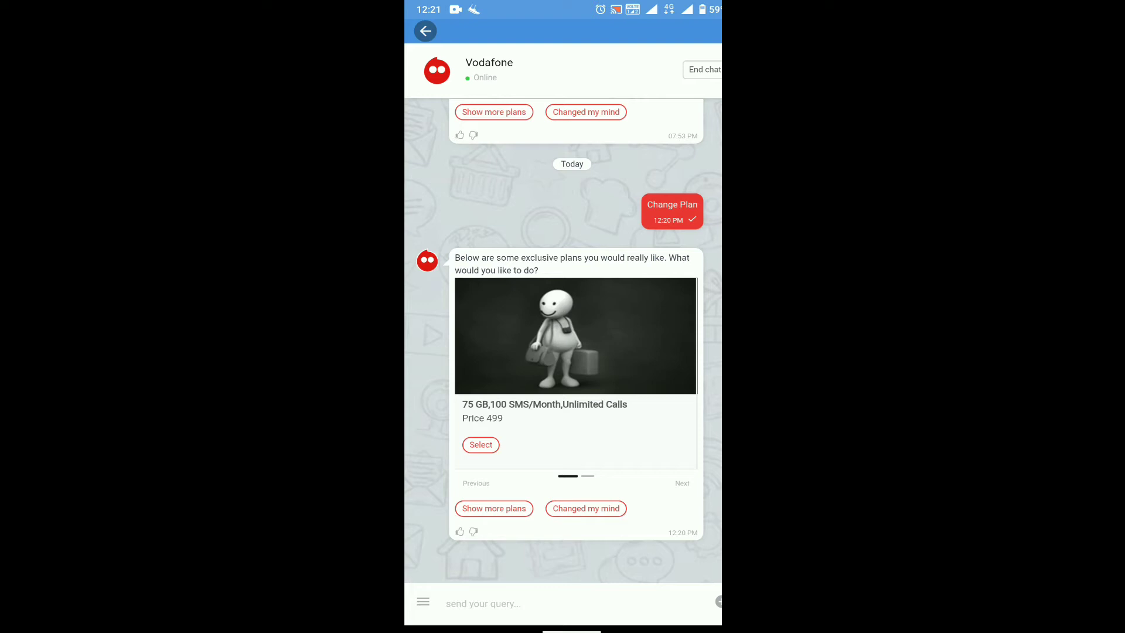
left_click(681, 483)
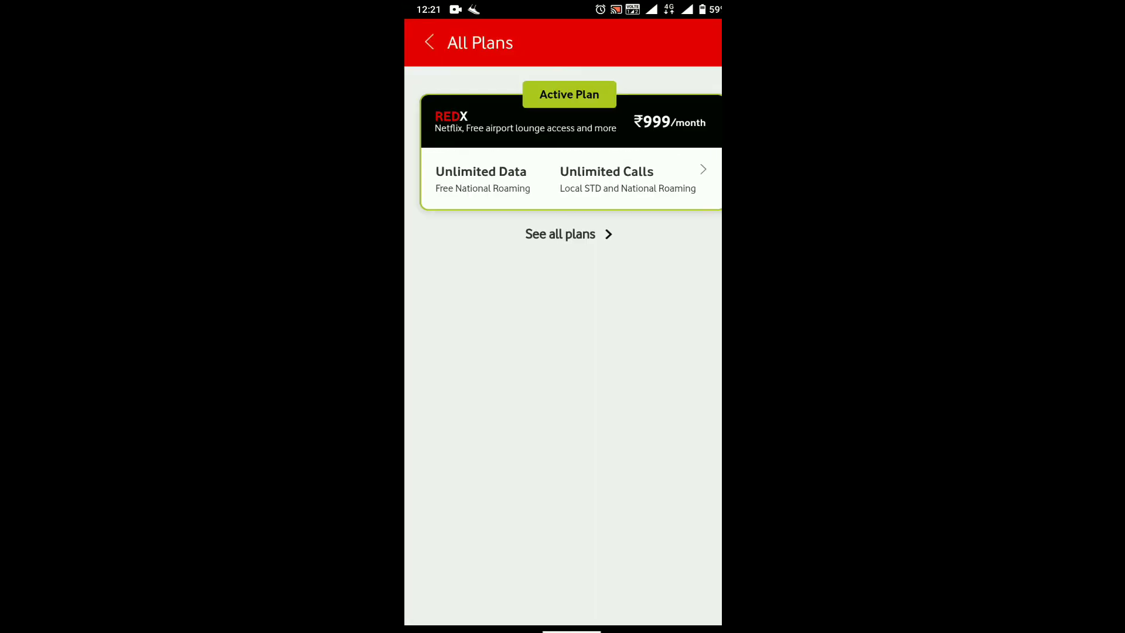
Step: Activate the RED Entertainment ₹399/month plan and confirm giving up REDX
left_click(569, 235)
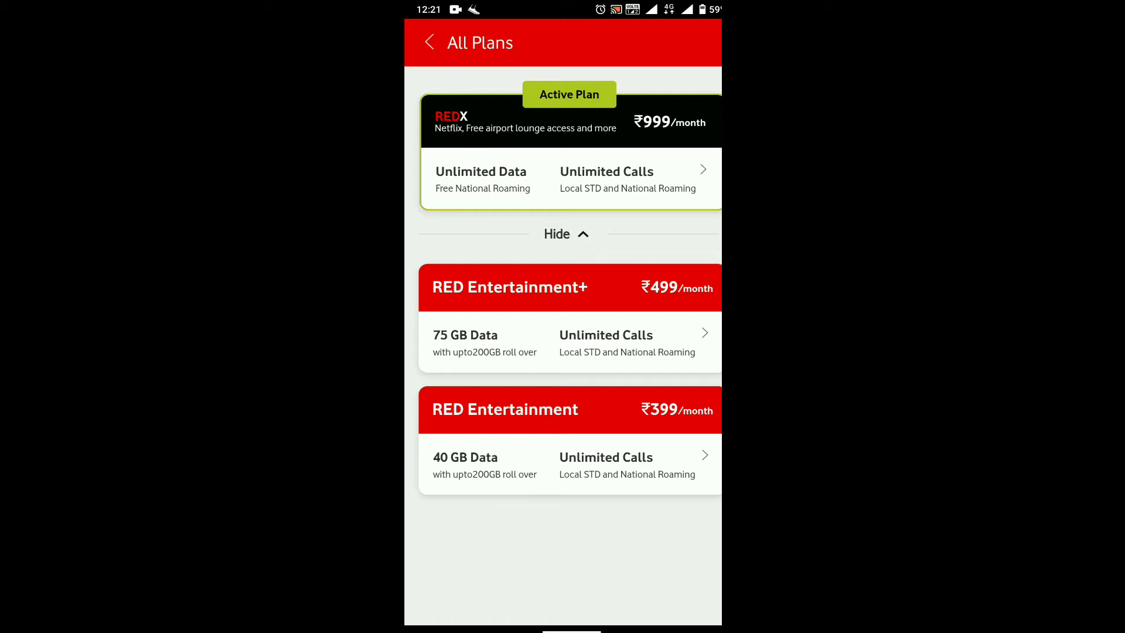
left_click(569, 430)
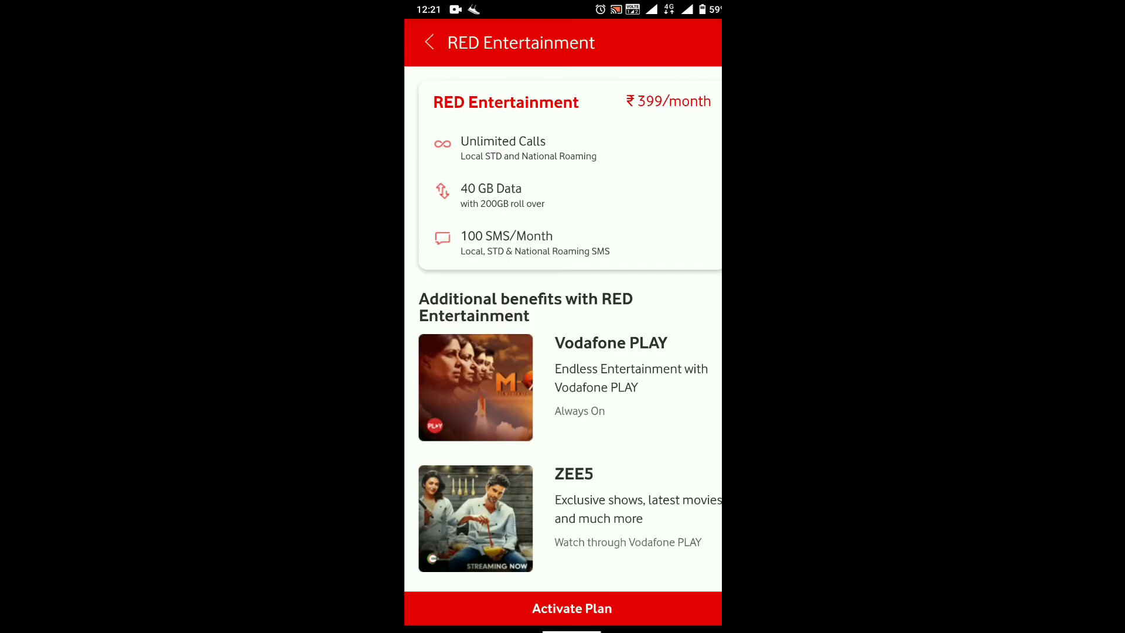
left_click(571, 608)
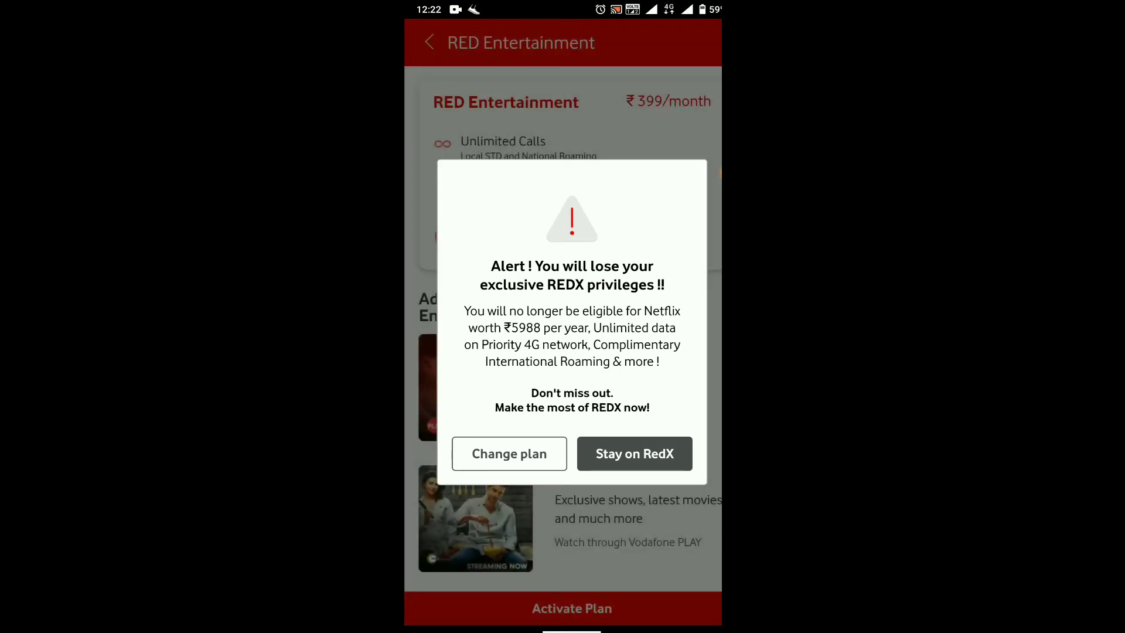
left_click(634, 453)
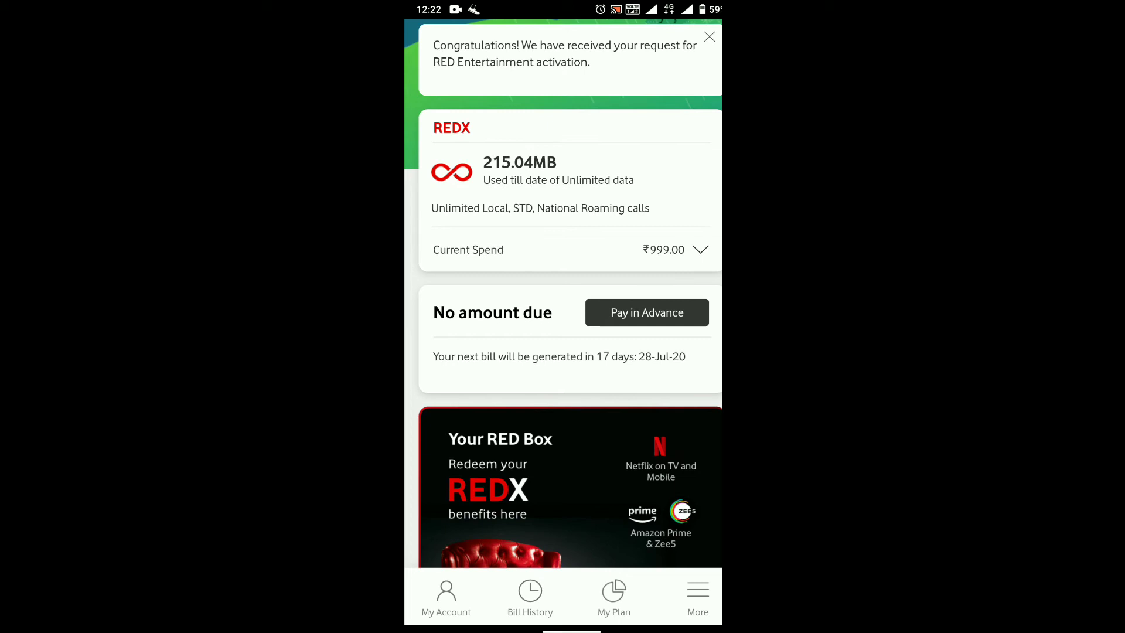
Step: View the overview showing RED Entertainment, 40GB data left, ₹399.00 spend, then return home
scroll("up", 3)
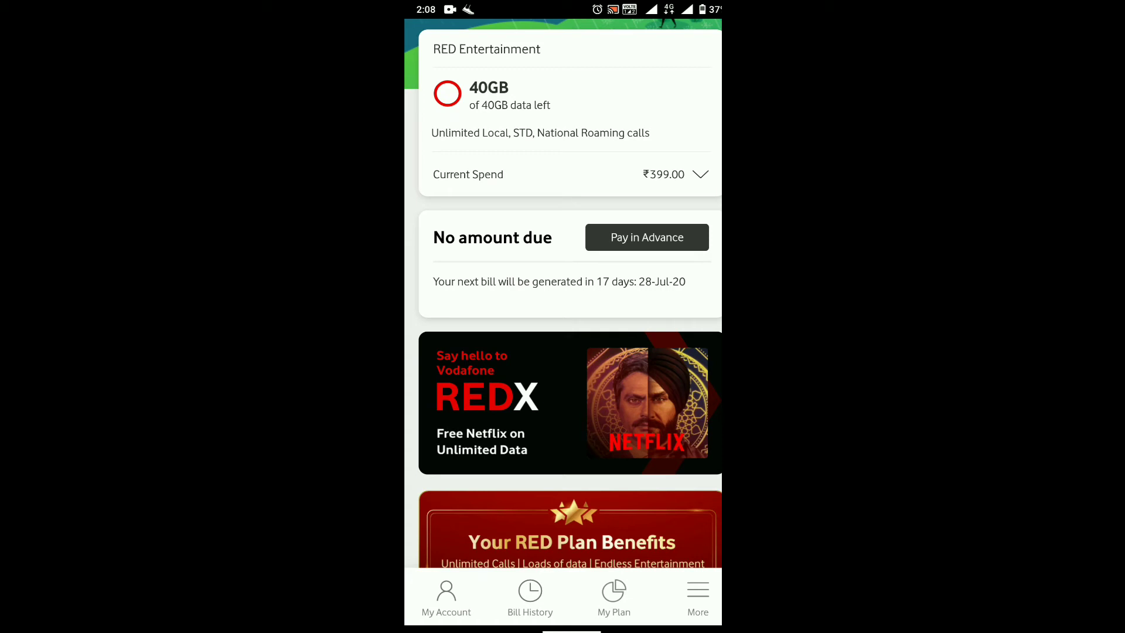
key("Home")
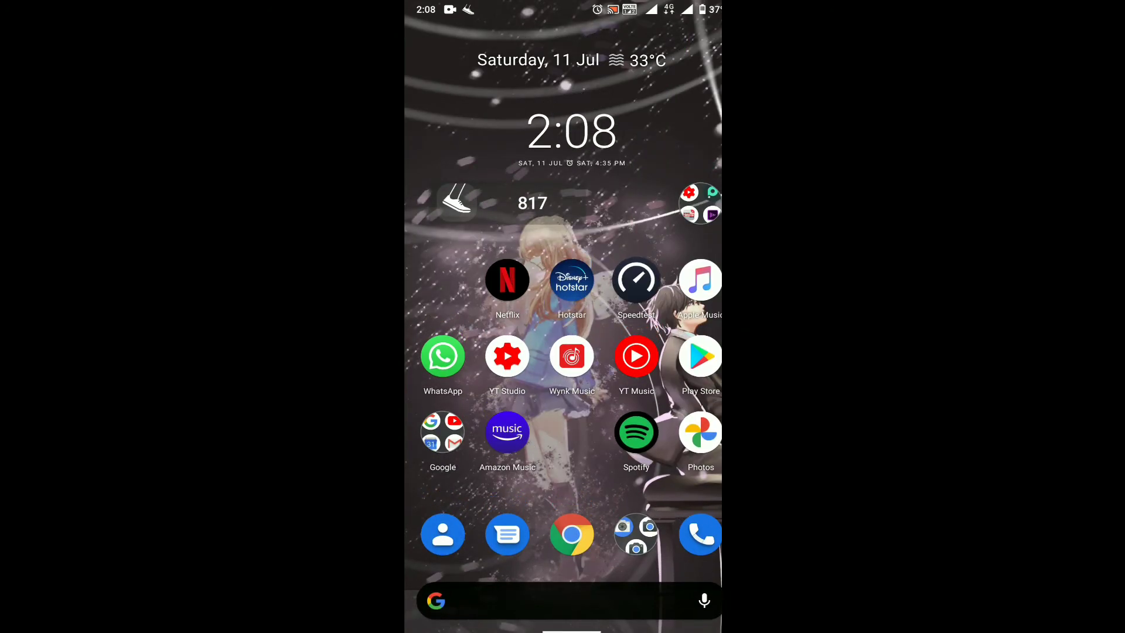
Step: Launch Speedtest again from the home screen icon
left_click(635, 278)
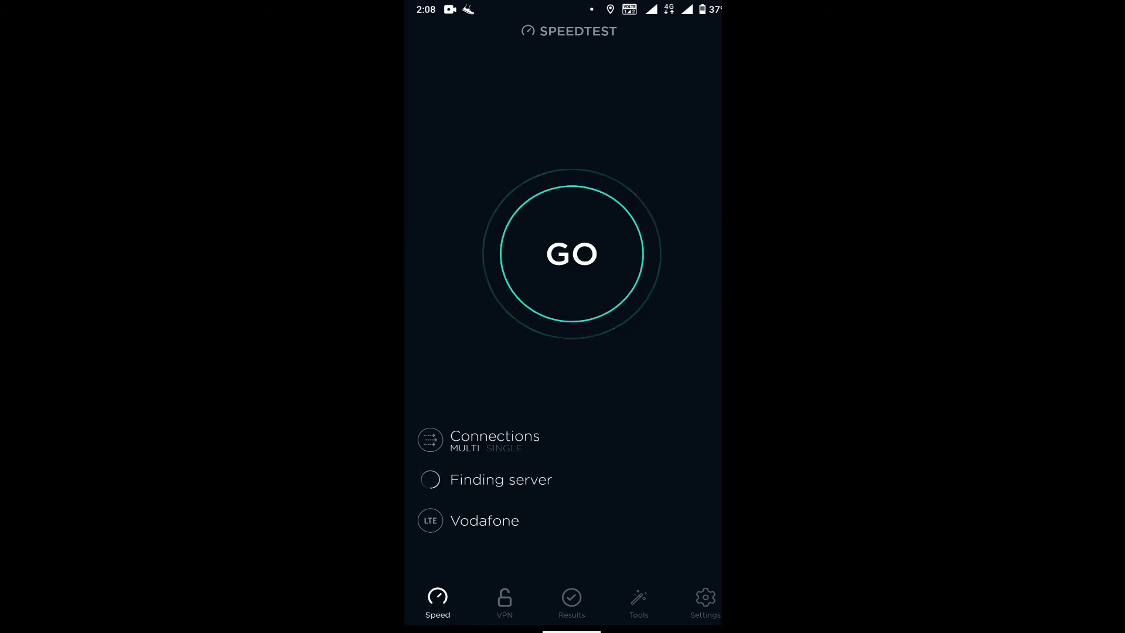
Step: Start a new Vodafone LTE test with GO against the Tripleplay Broadband Gurgaon server
left_click(571, 253)
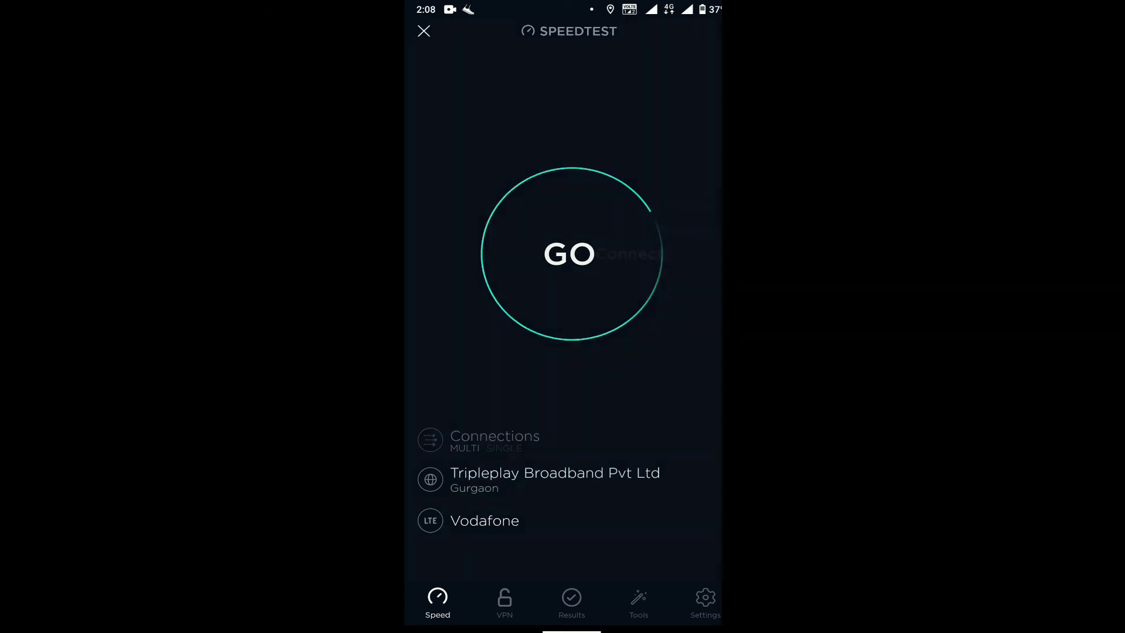
left_click(570, 253)
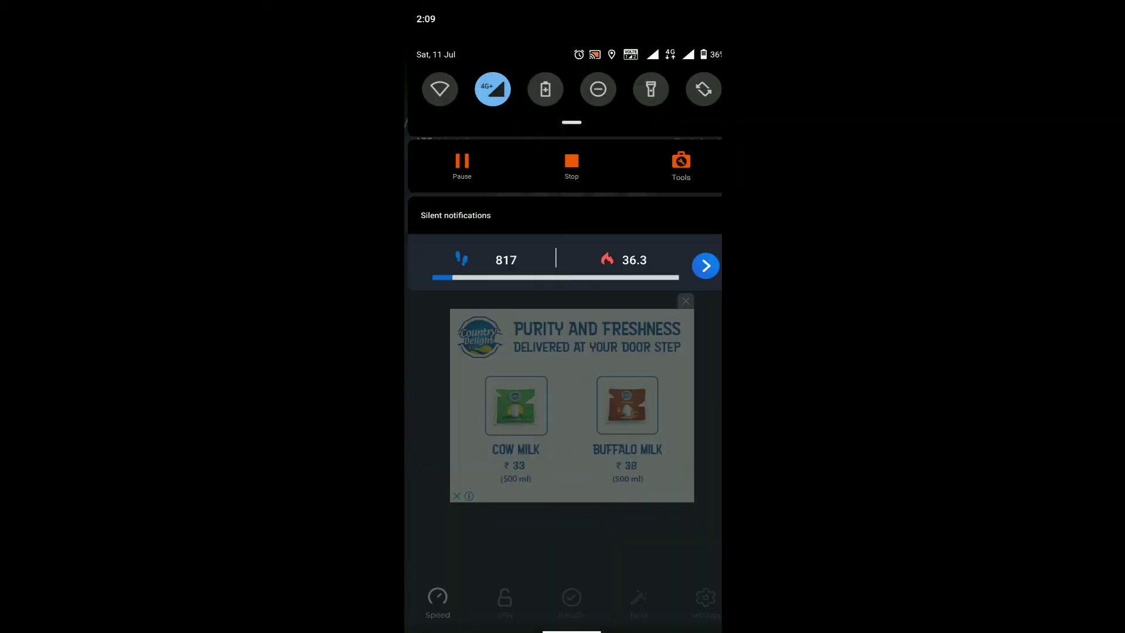
Step: In Settings switch mobile data to the other SIM, then return to the Vodafone results (19.8/5.06 Mbps)
left_click(704, 597)
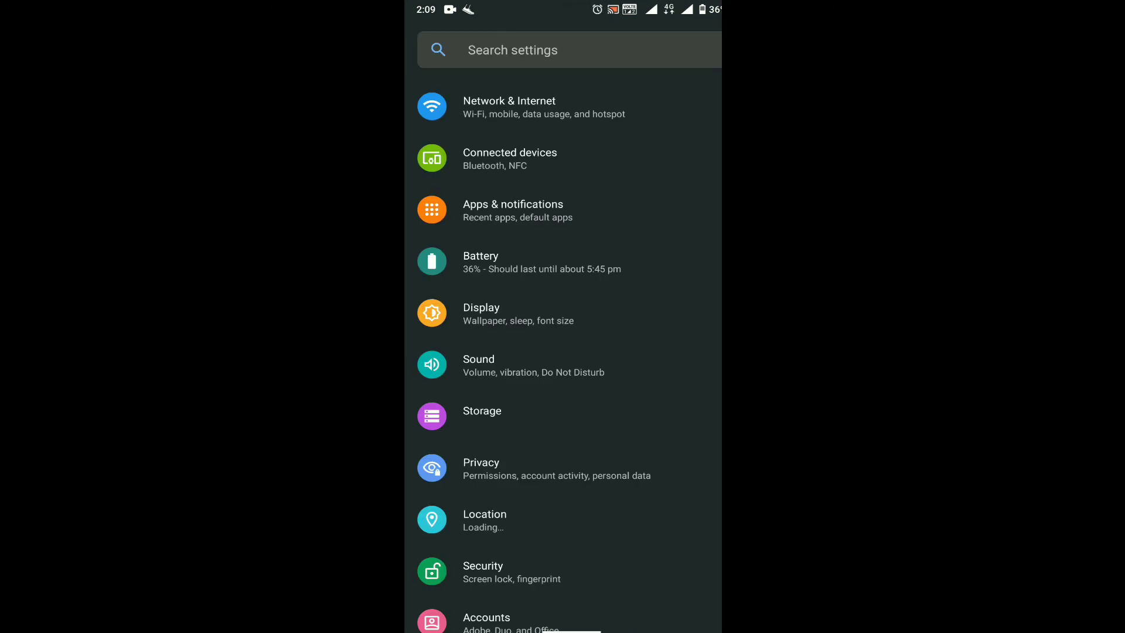
left_click(509, 107)
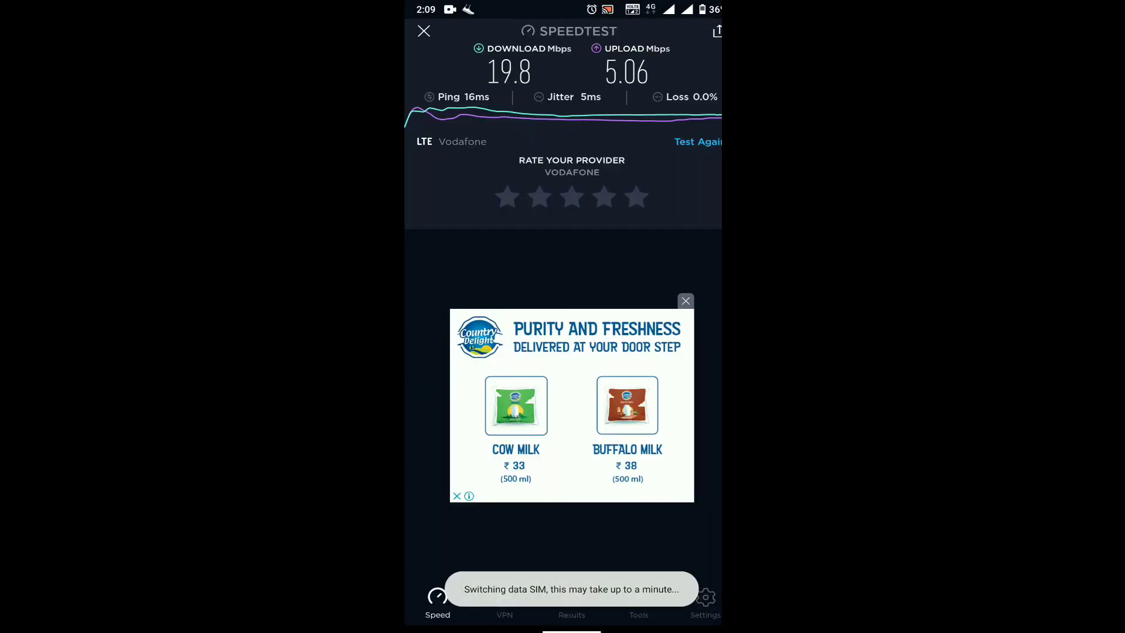
key("Recents")
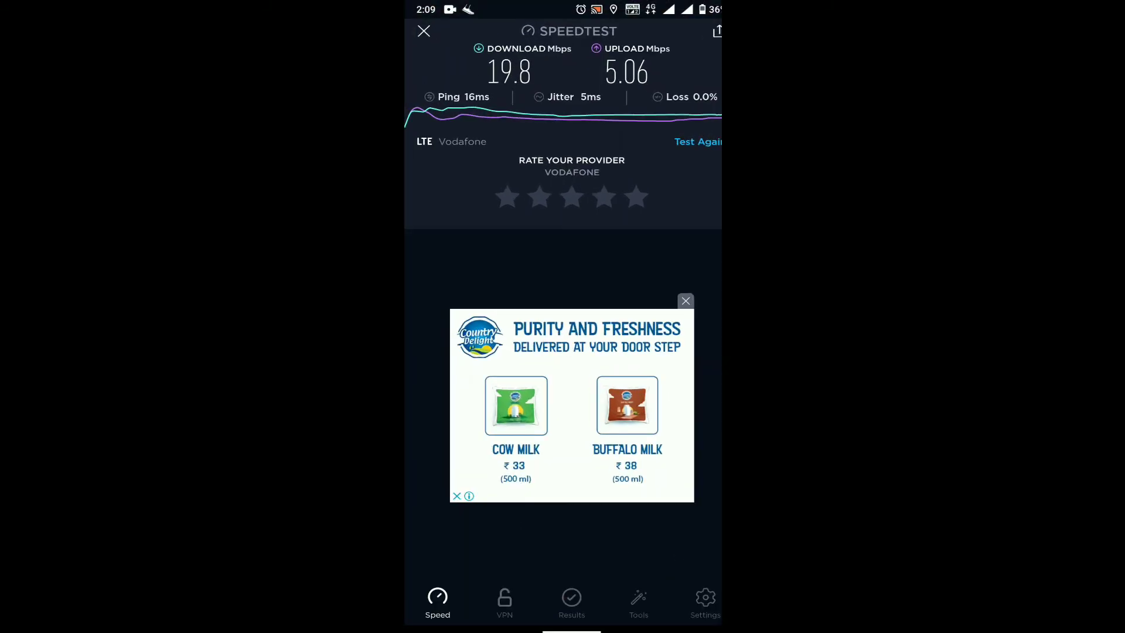
Step: Clear the Vodafone results and start a speed test on the Airtel LTE connection
left_click(423, 30)
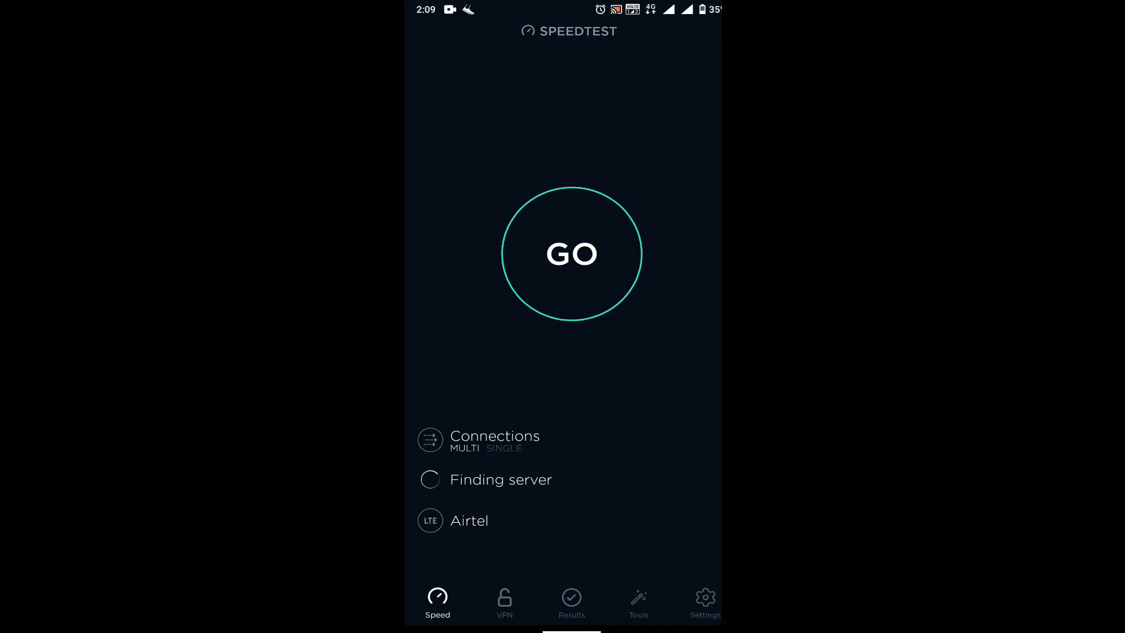
left_click(571, 254)
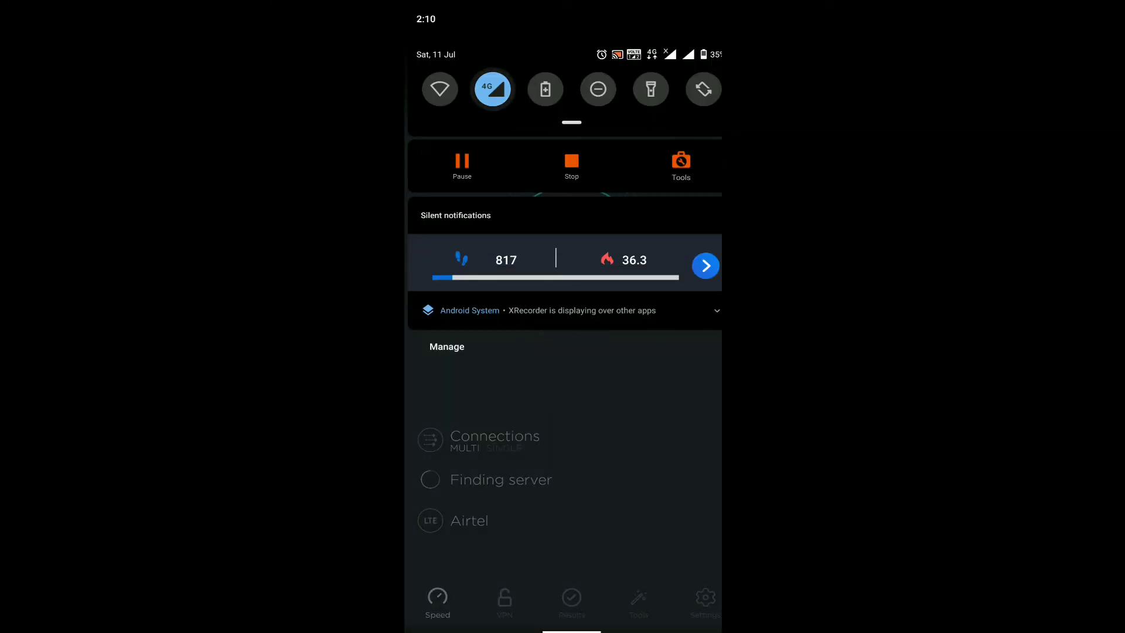
Step: Retry the Airtel LTE speed test and acknowledge the 'Test failed to complete' error
left_click(491, 89)
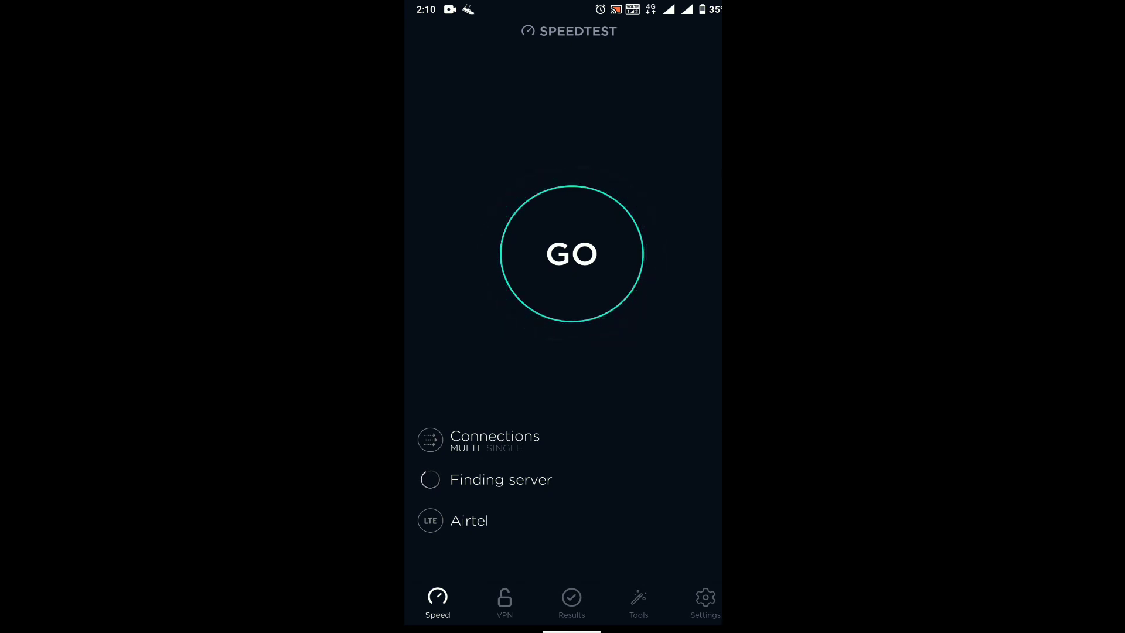
left_click(571, 254)
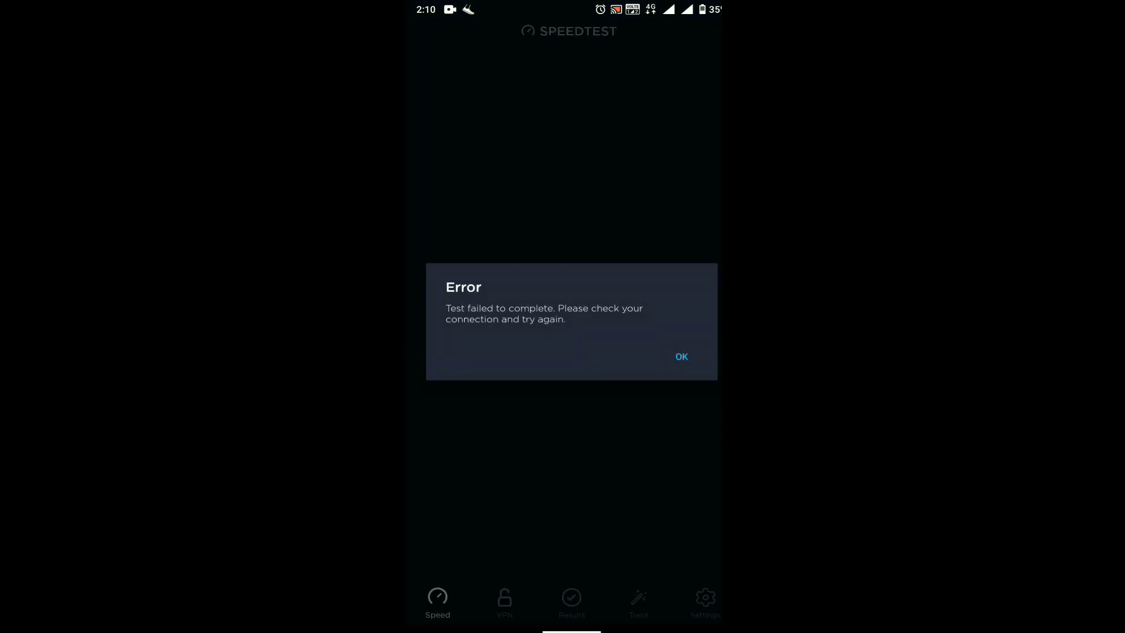
left_click(680, 356)
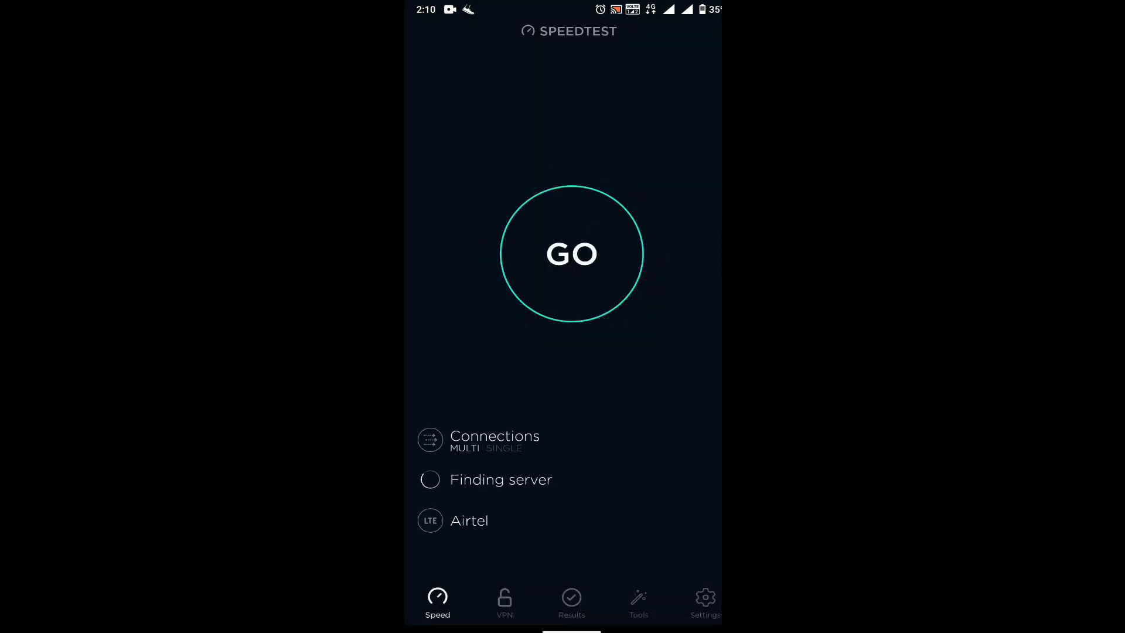